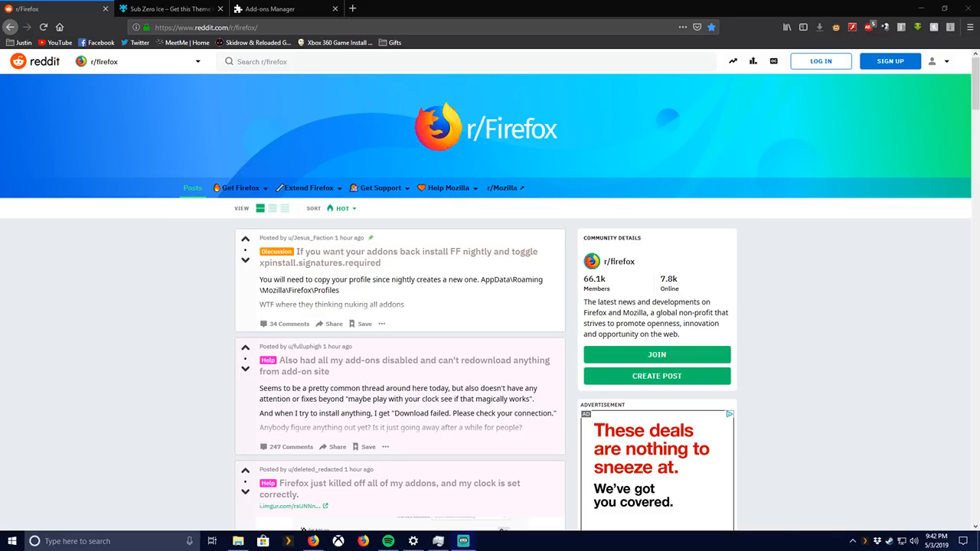
Scroll the page, then switch to the Sub Zero Ice theme page.
scroll(down, 3)
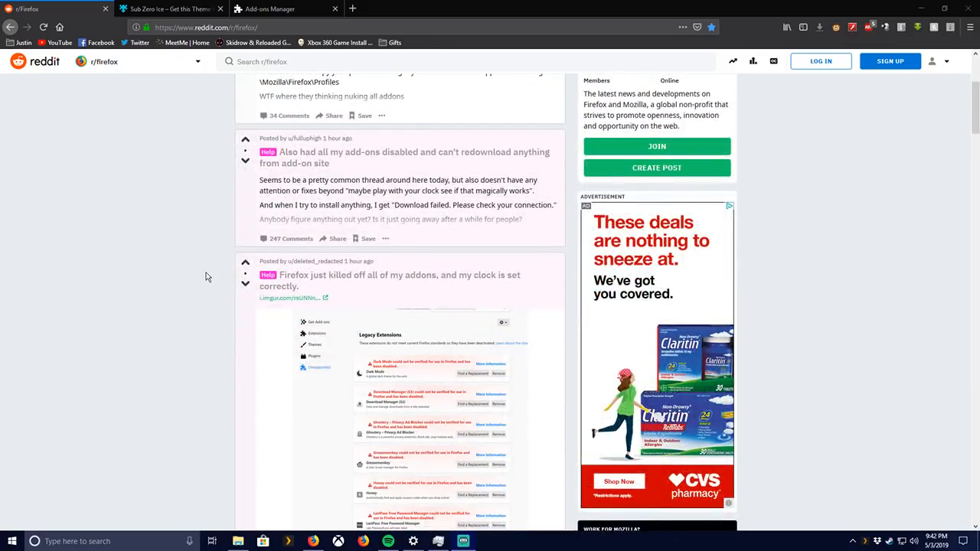
scroll(down, 3)
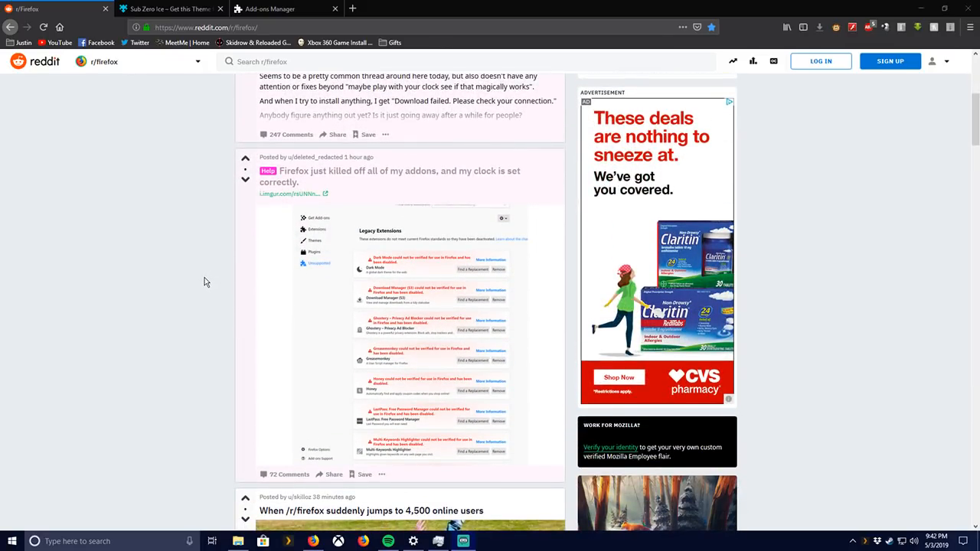
scroll(up, 3)
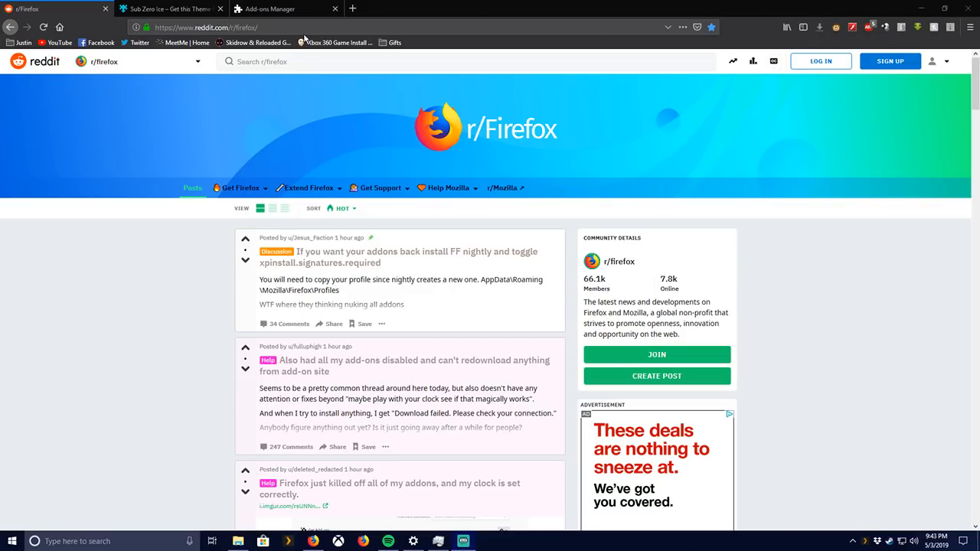
click(164, 8)
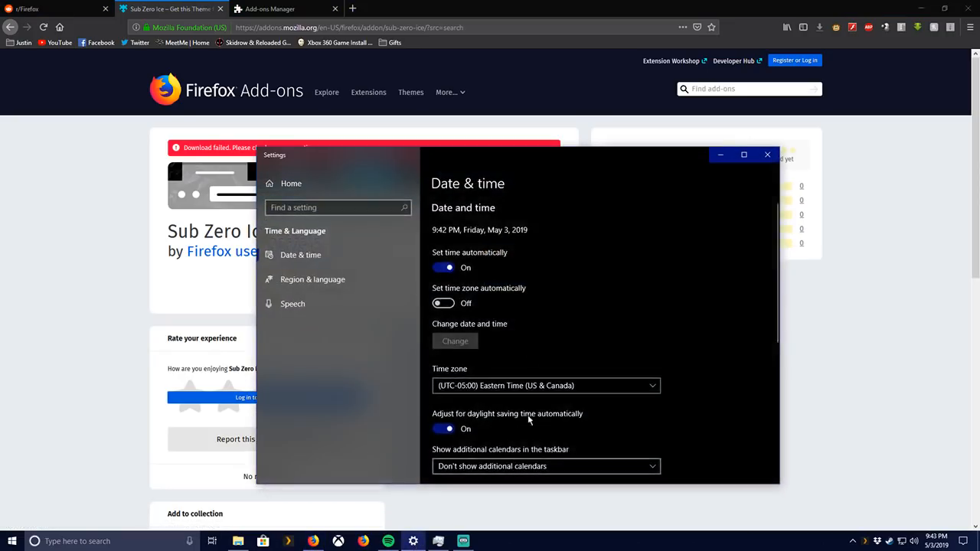
Turn off automatic time and change the system date to May 2, 2019.
click(443, 267)
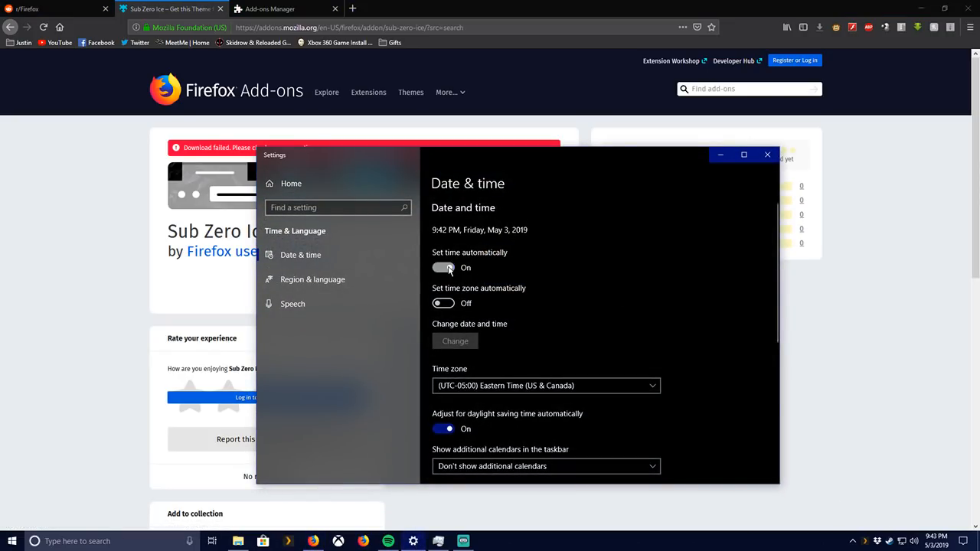
click(443, 267)
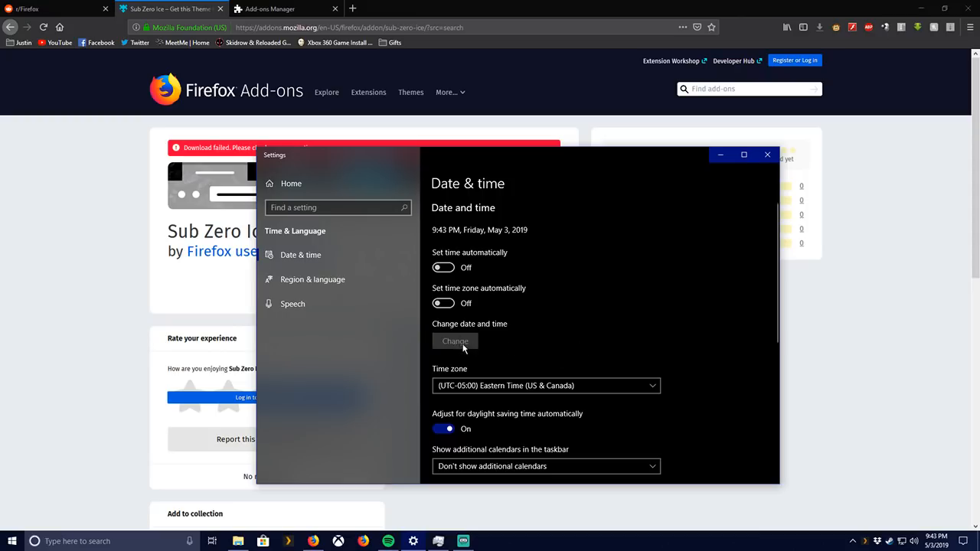
click(455, 341)
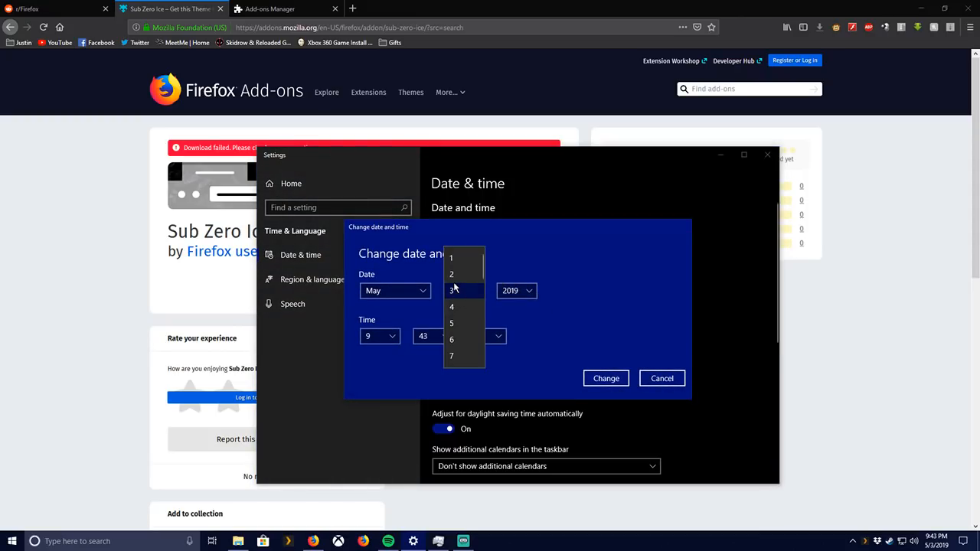
click(451, 274)
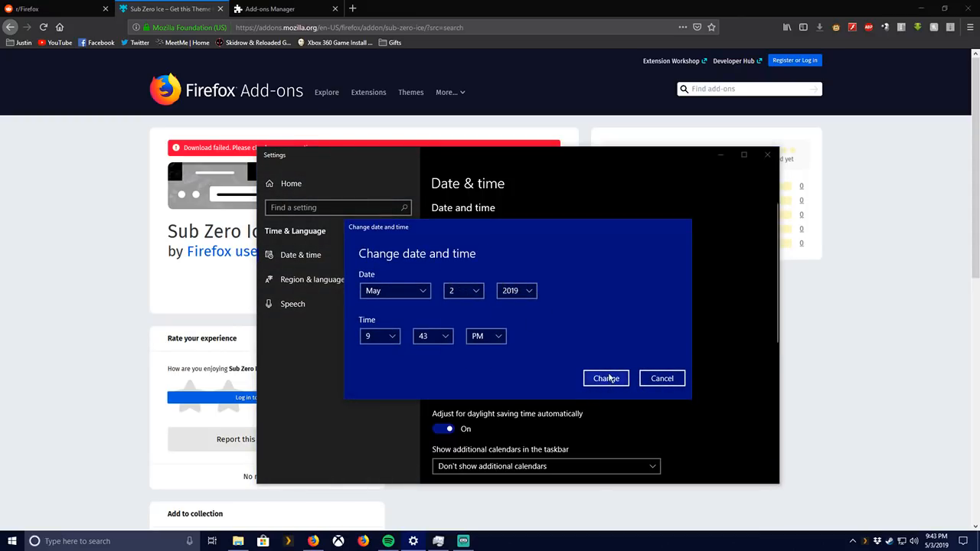
click(605, 379)
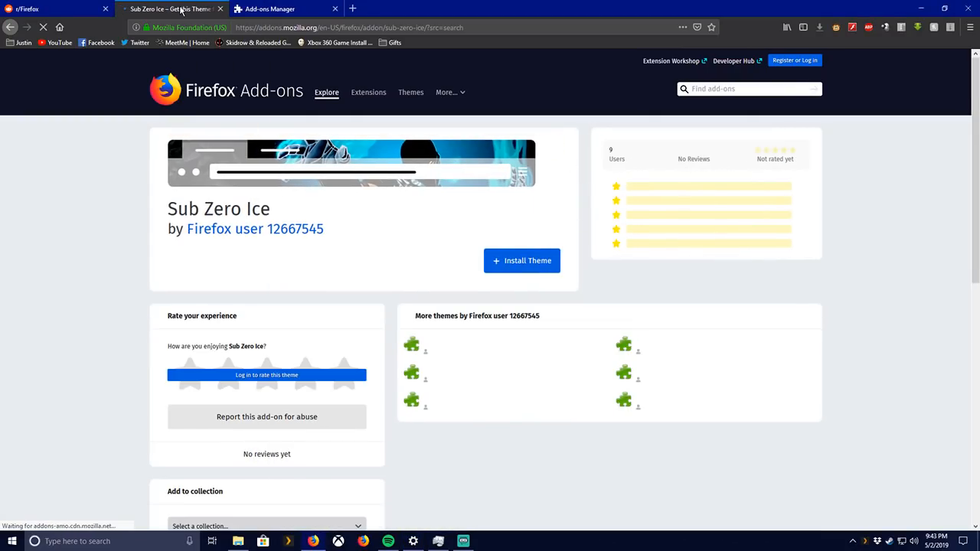
Install the Sub Zero Ice theme and dismiss the added-to-Firefox confirmation.
click(521, 261)
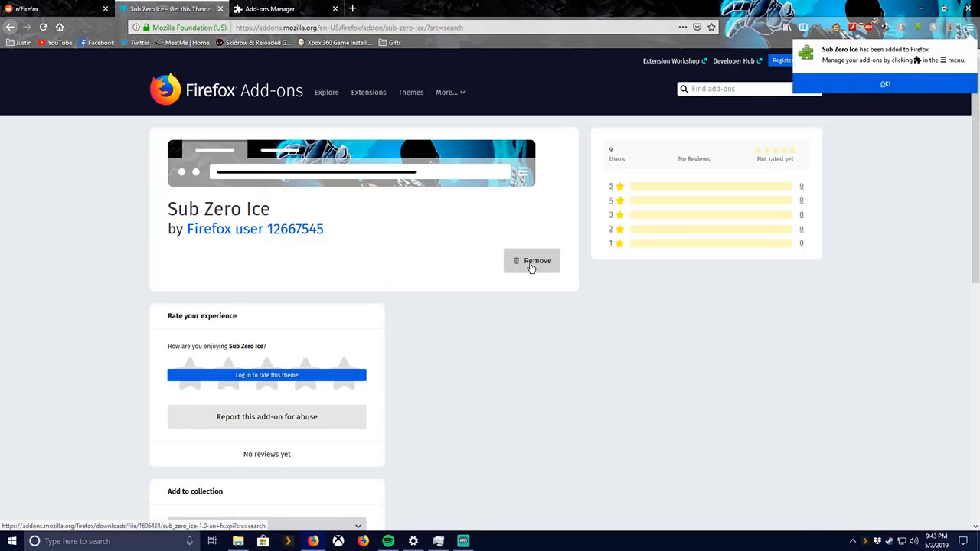
click(885, 83)
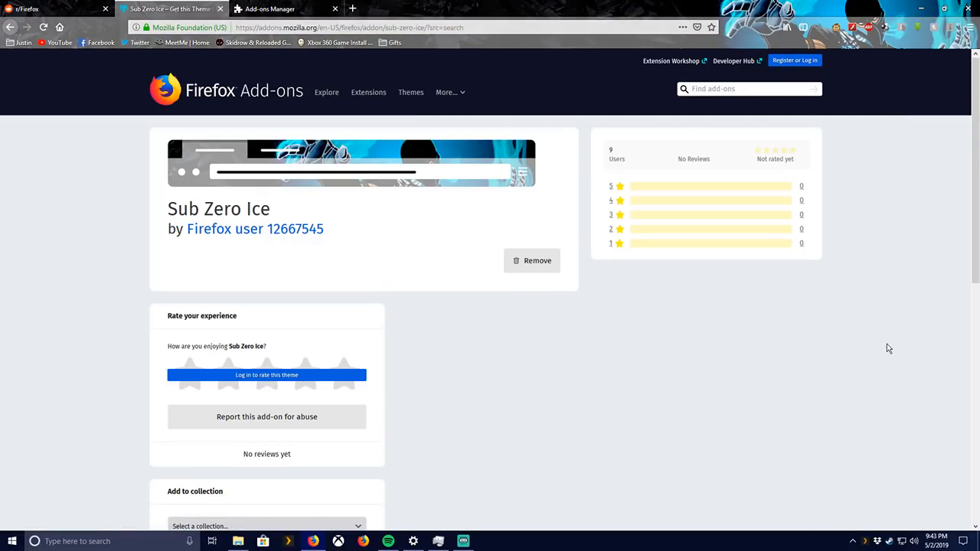